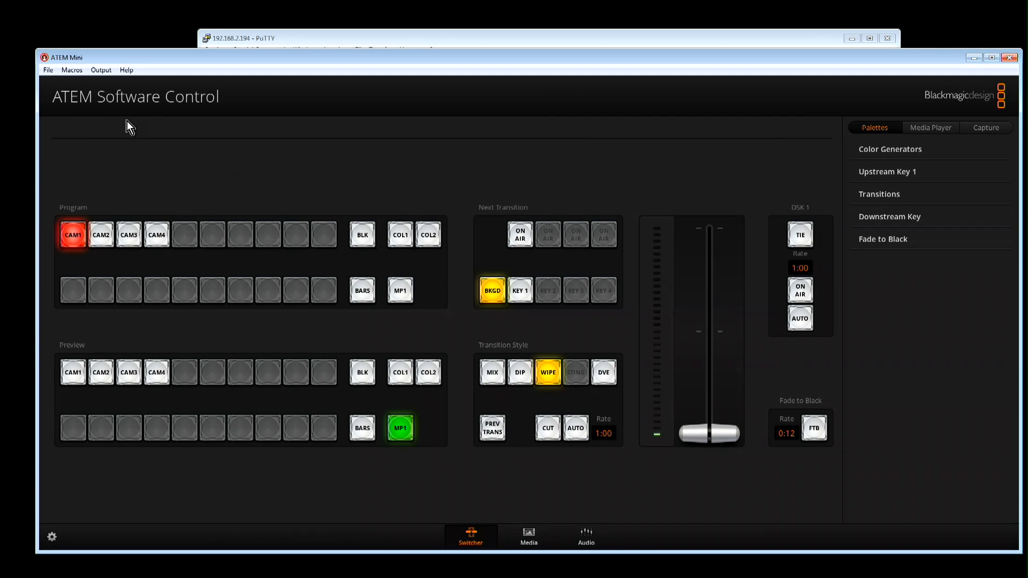
{"action": "mouse_move", "coordinate": [94, 157]}
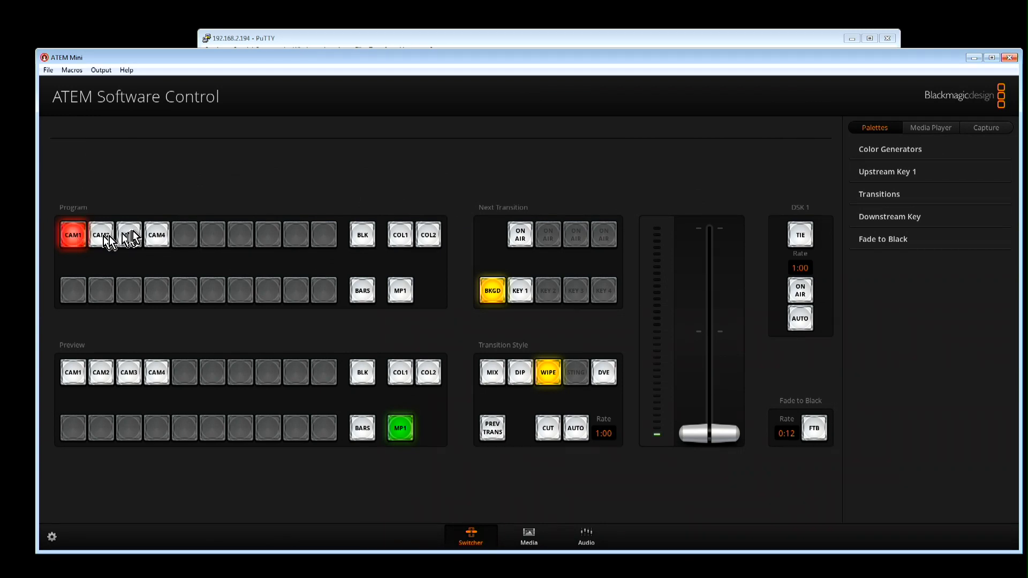
{"action": "mouse_move", "coordinate": [136, 172]}
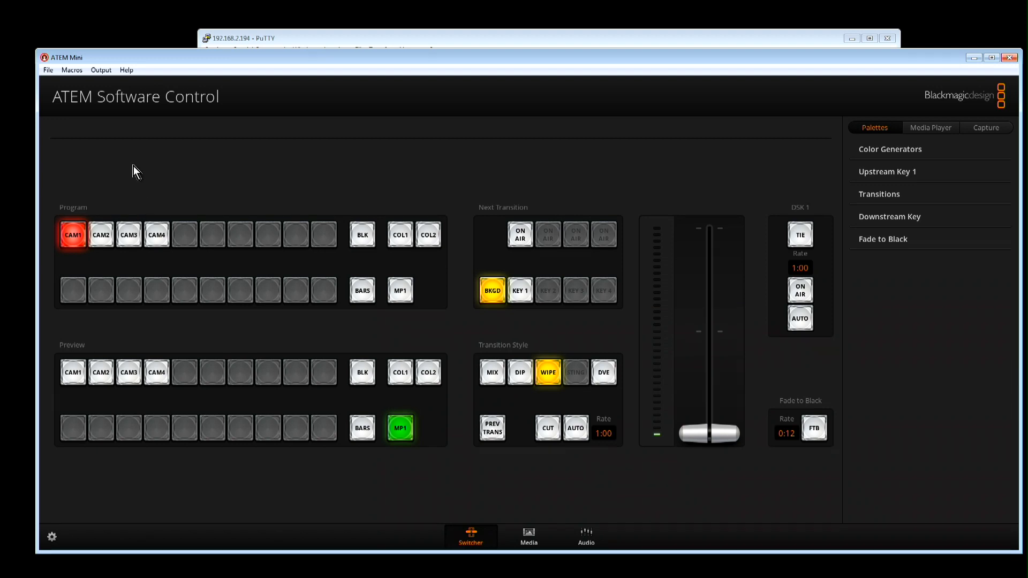
Put Camera 4 live on program and cue Camera 3 on preview.
{"action": "left_click", "coordinate": [101, 70]}
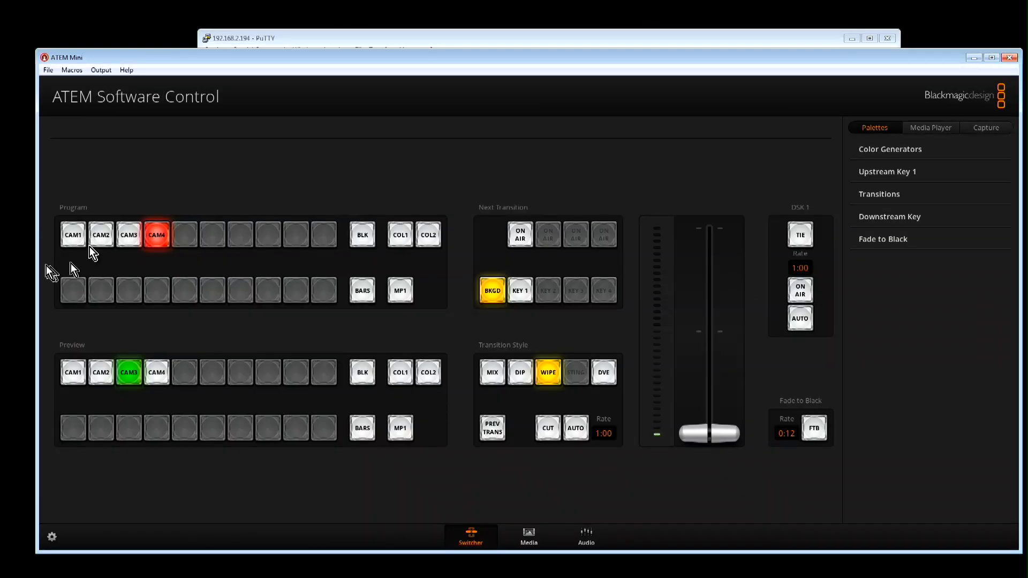
Cycle Camera 3, 2, 4 and black through program/preview, ending black live with Camera 1 cued, then show the tally terminal.
{"action": "left_click", "coordinate": [128, 235]}
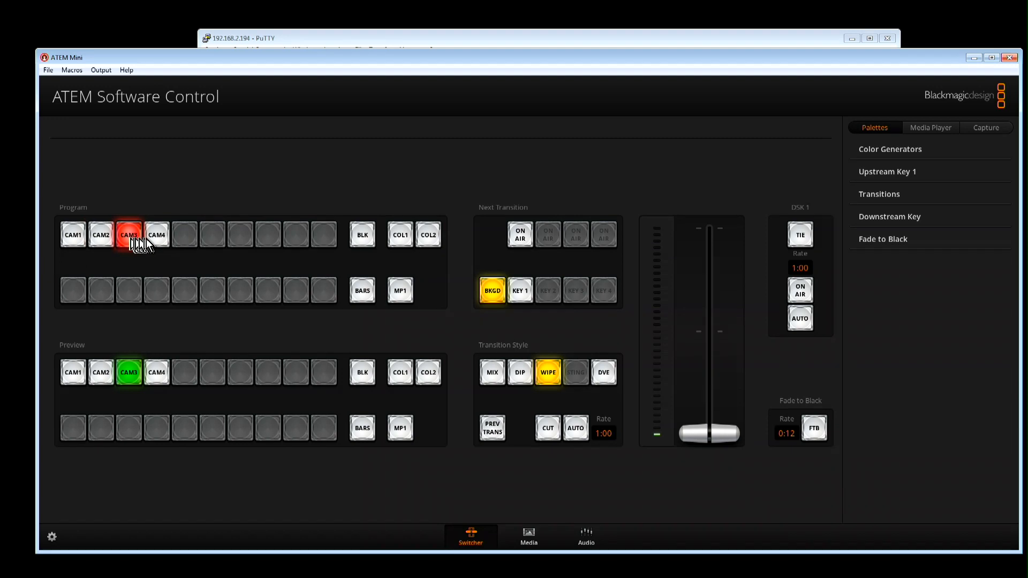
{"action": "left_click", "coordinate": [100, 234]}
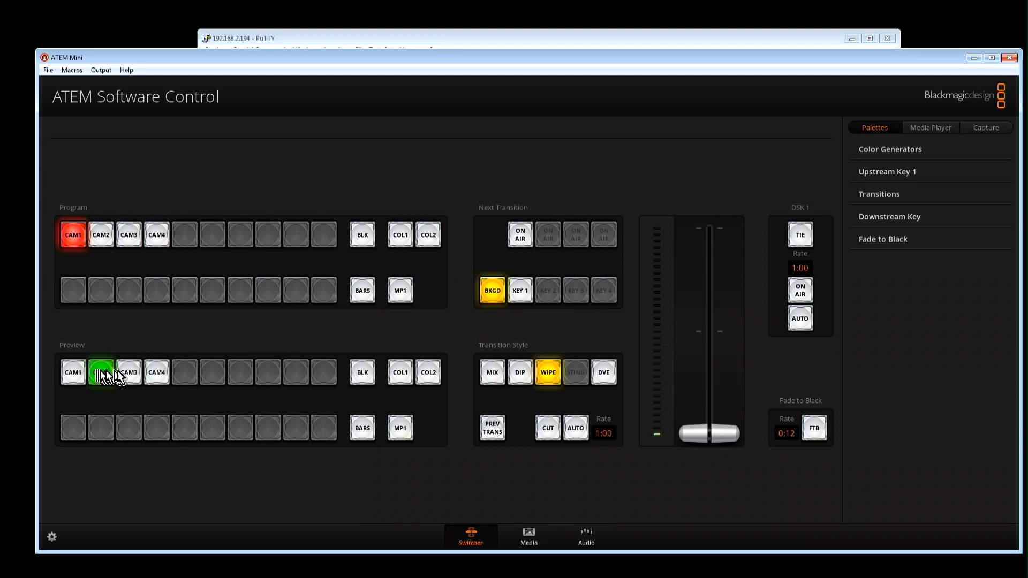
{"action": "left_click", "coordinate": [156, 373]}
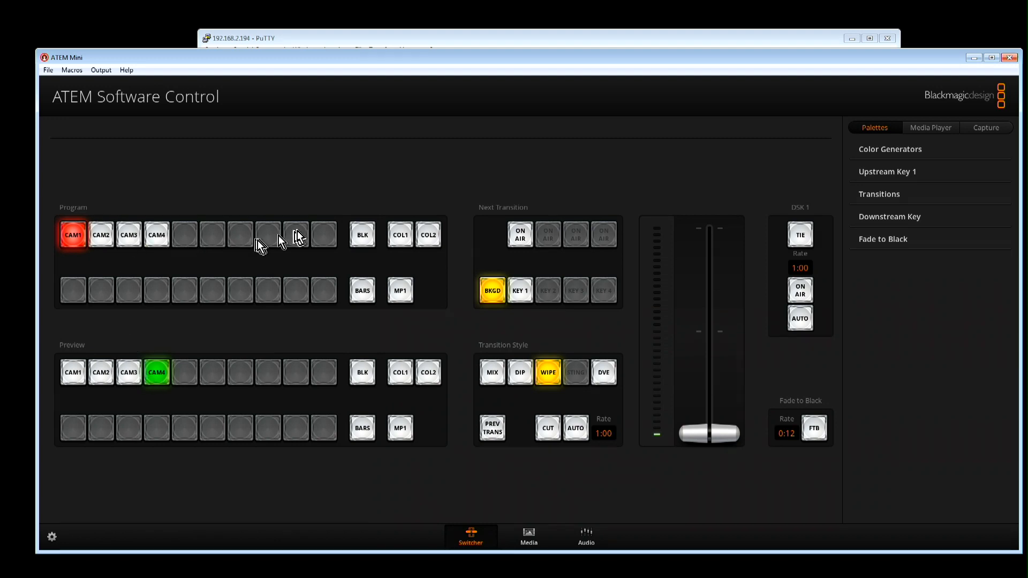
{"action": "left_click", "coordinate": [362, 373]}
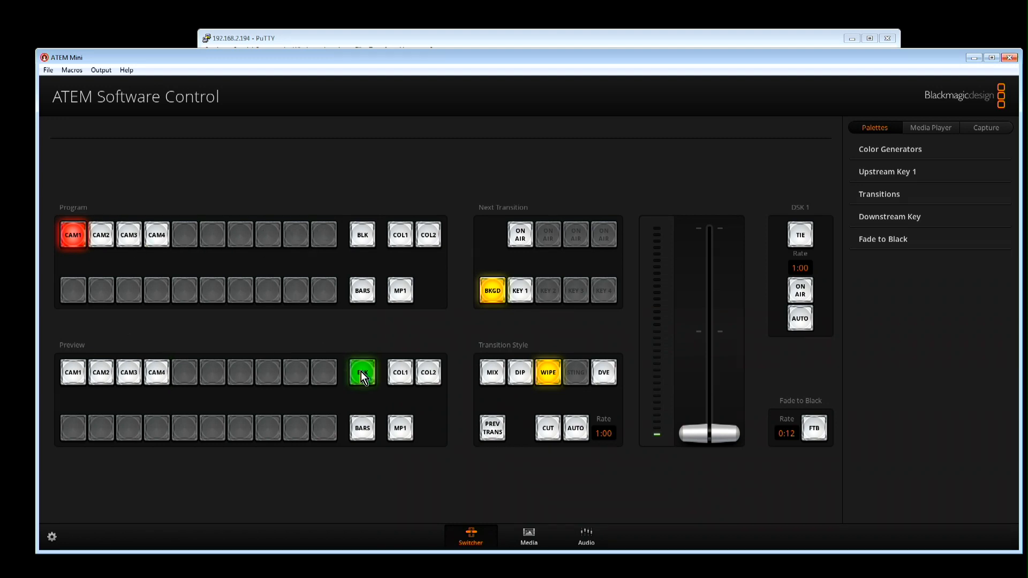
{"action": "left_click", "coordinate": [100, 70]}
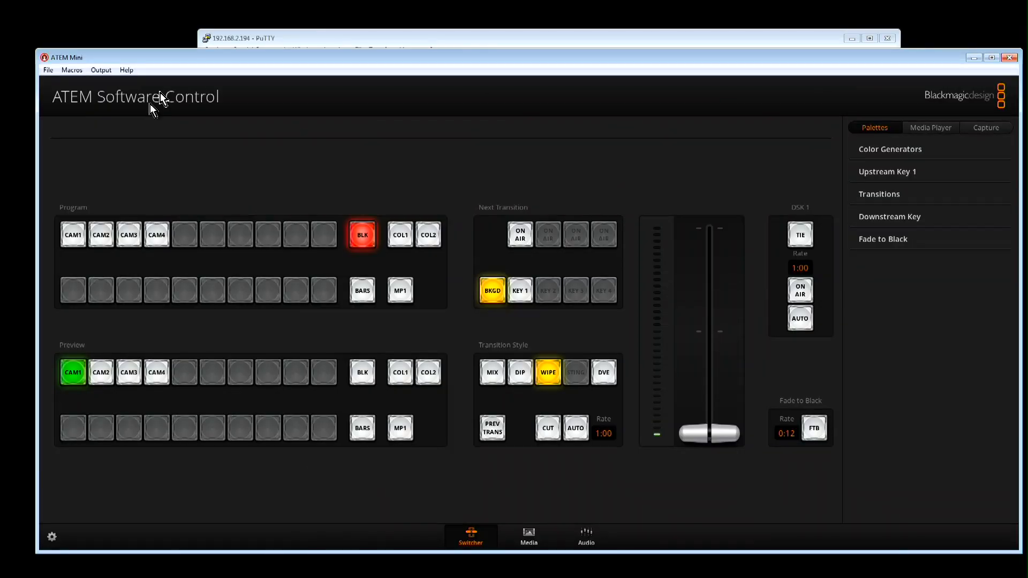
{"action": "left_click", "coordinate": [250, 38]}
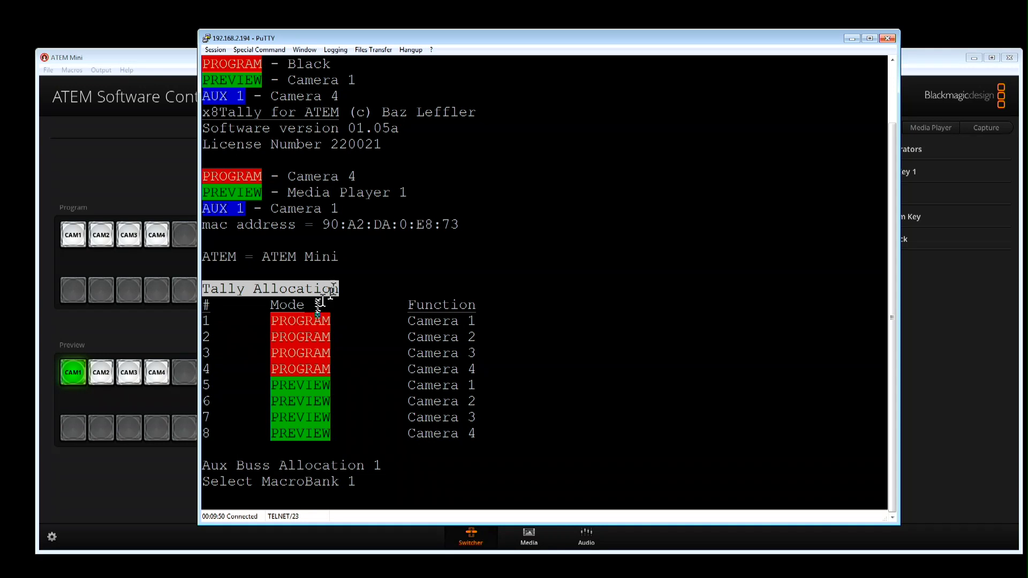
{"action": "mouse_move", "coordinate": [243, 439]}
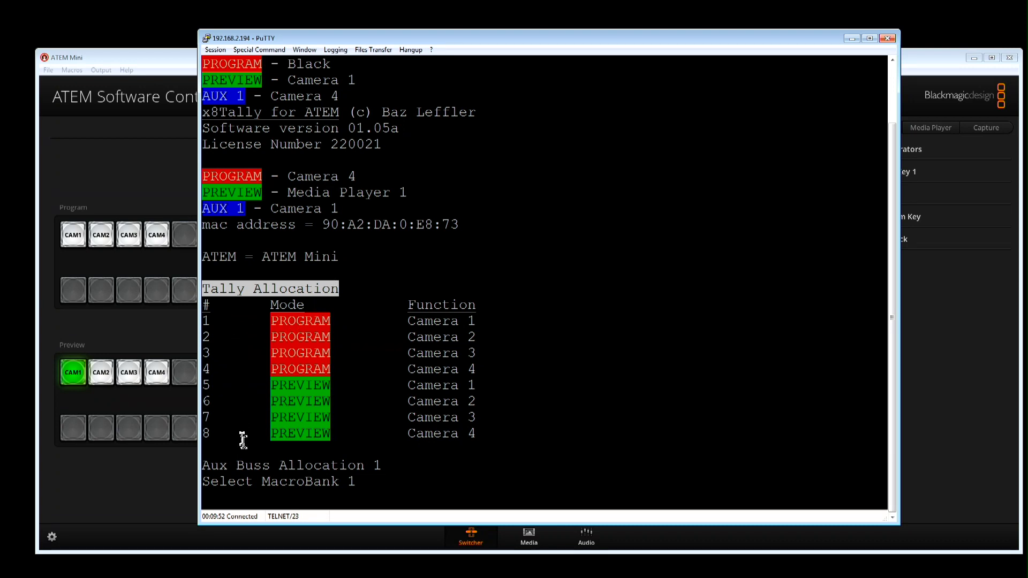
{"action": "mouse_move", "coordinate": [334, 373]}
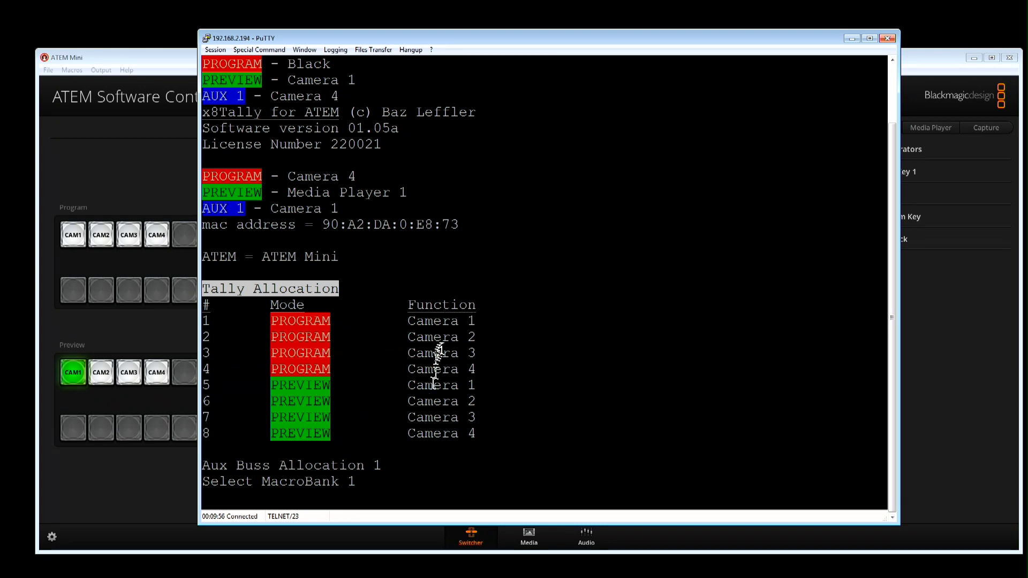
{"action": "mouse_move", "coordinate": [460, 347]}
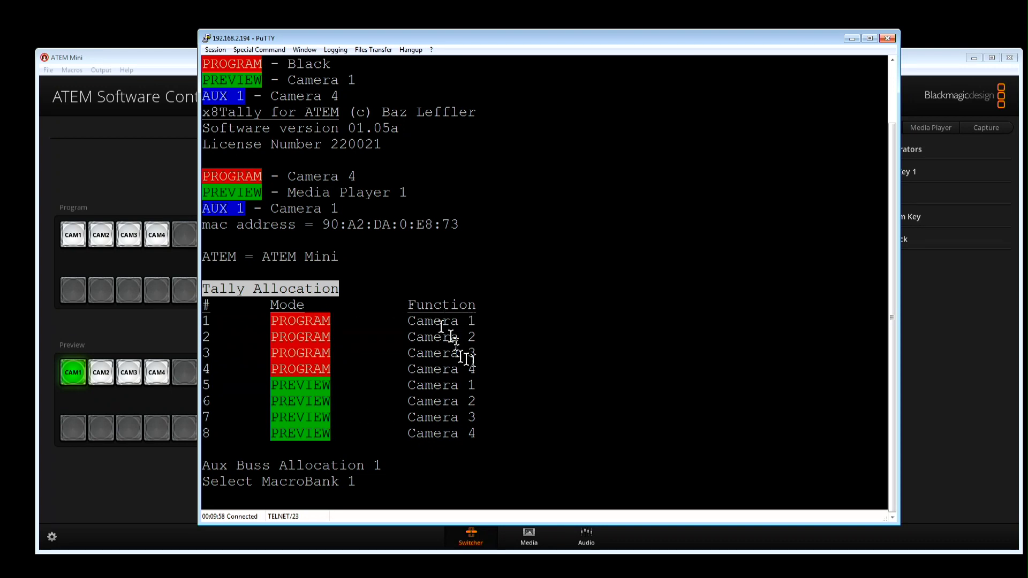
{"action": "mouse_move", "coordinate": [308, 414]}
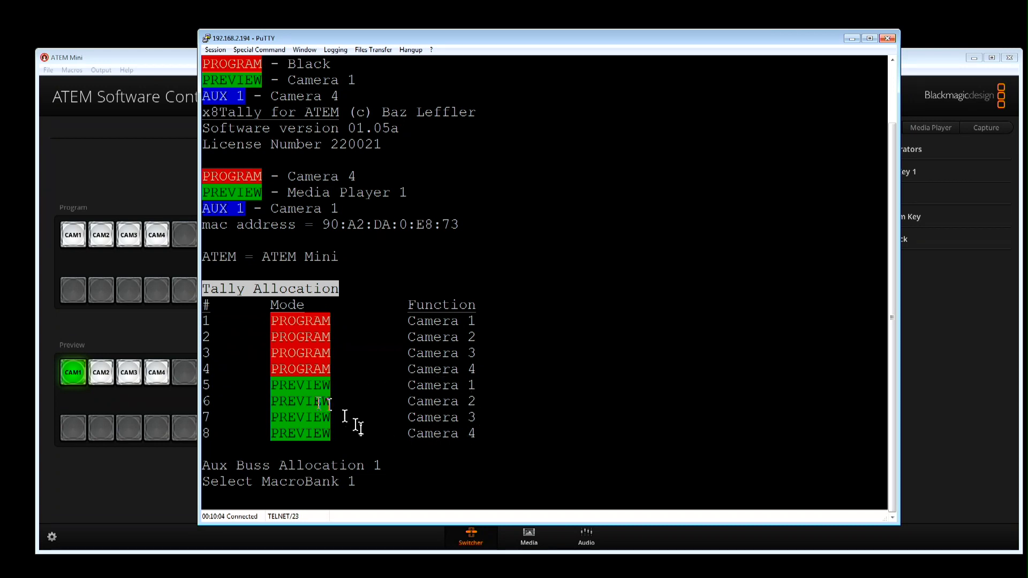
{"action": "mouse_move", "coordinate": [617, 9]}
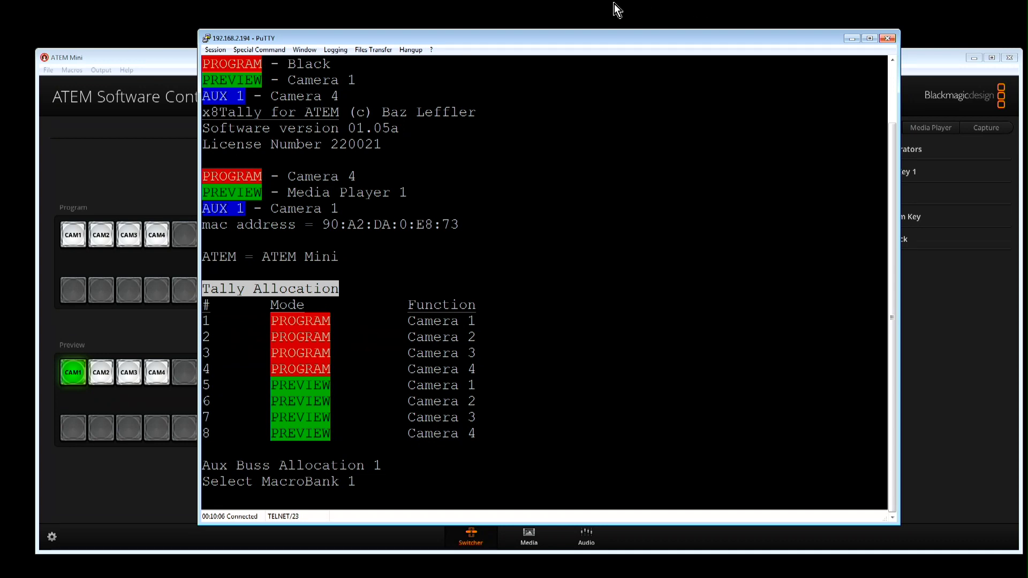
{"action": "mouse_move", "coordinate": [341, 117]}
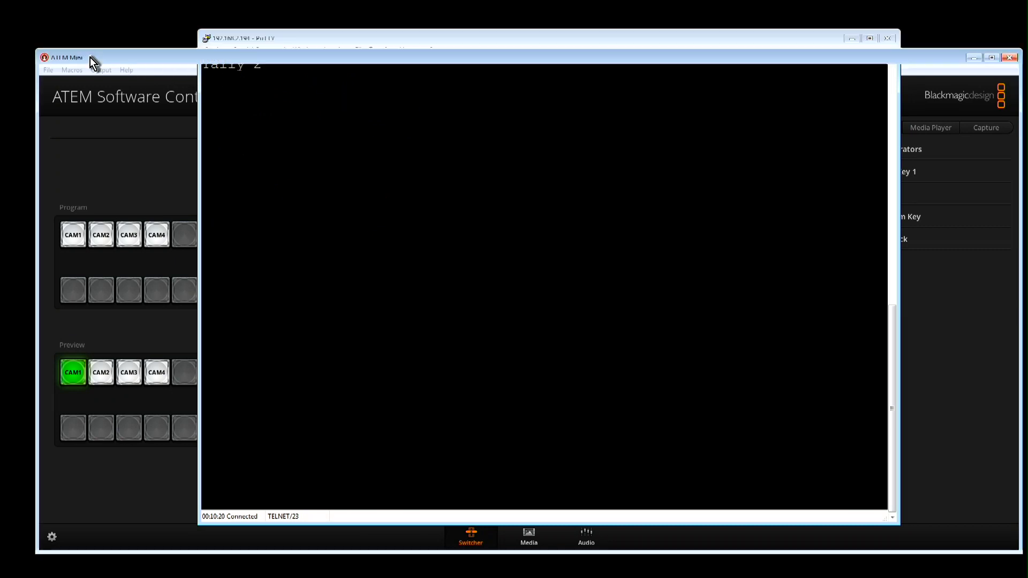
Bring the ATEM Mini switcher window back in front of PuTTY after the tally test.
{"action": "left_click", "coordinate": [101, 70]}
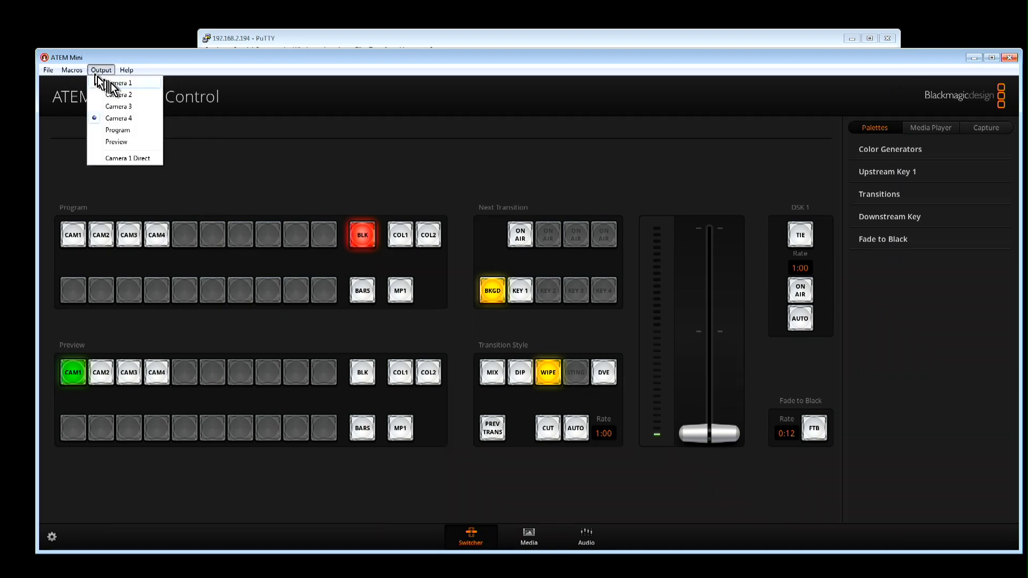